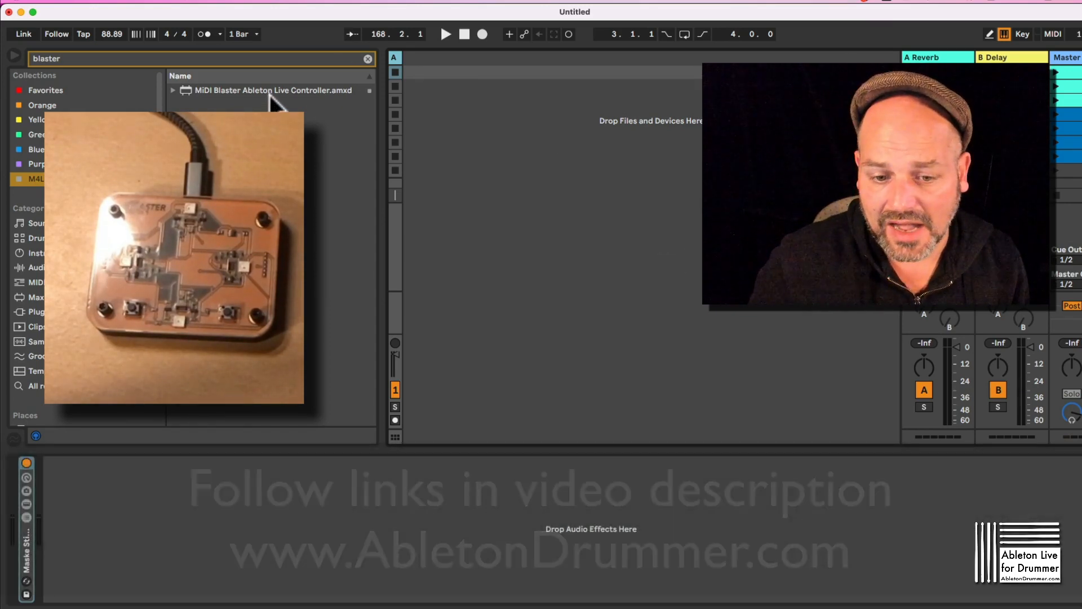
# Load MIDI Blaster Ableton Live Controller.amxd onto a new MIDI track from the browser
pyautogui.doubleClick(268, 91)
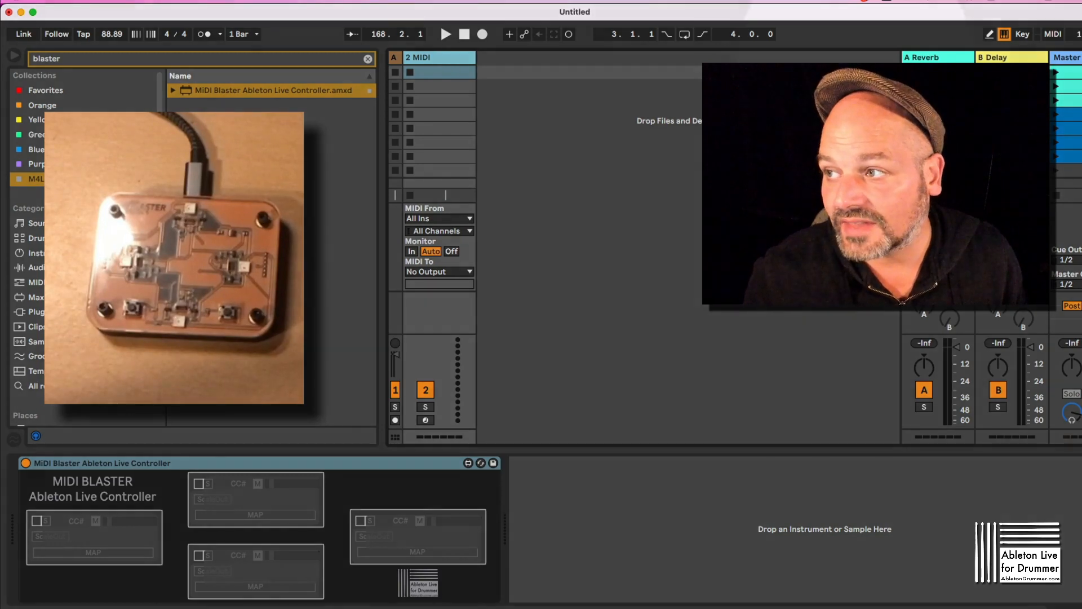
pyautogui.click(1051, 34)
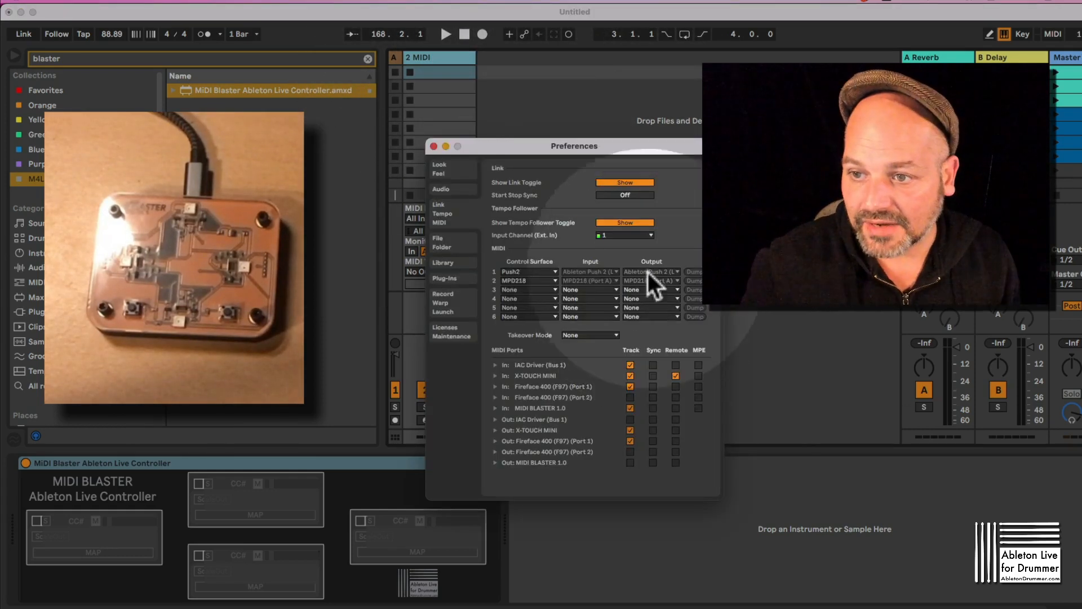
pyautogui.moveTo(572, 145); pyautogui.dragTo(655, 233)
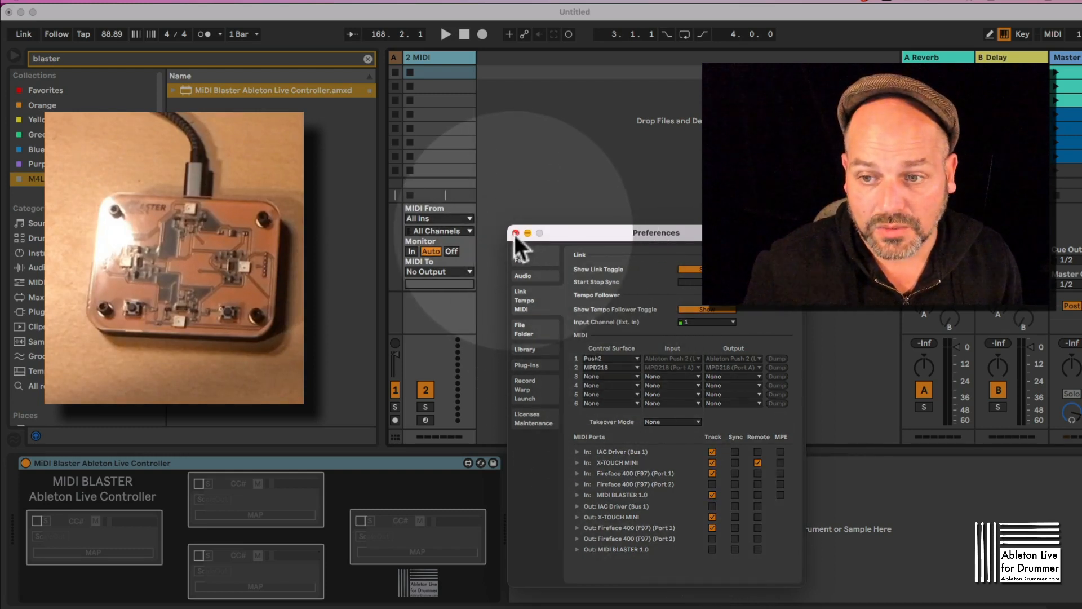
pyautogui.click(515, 232)
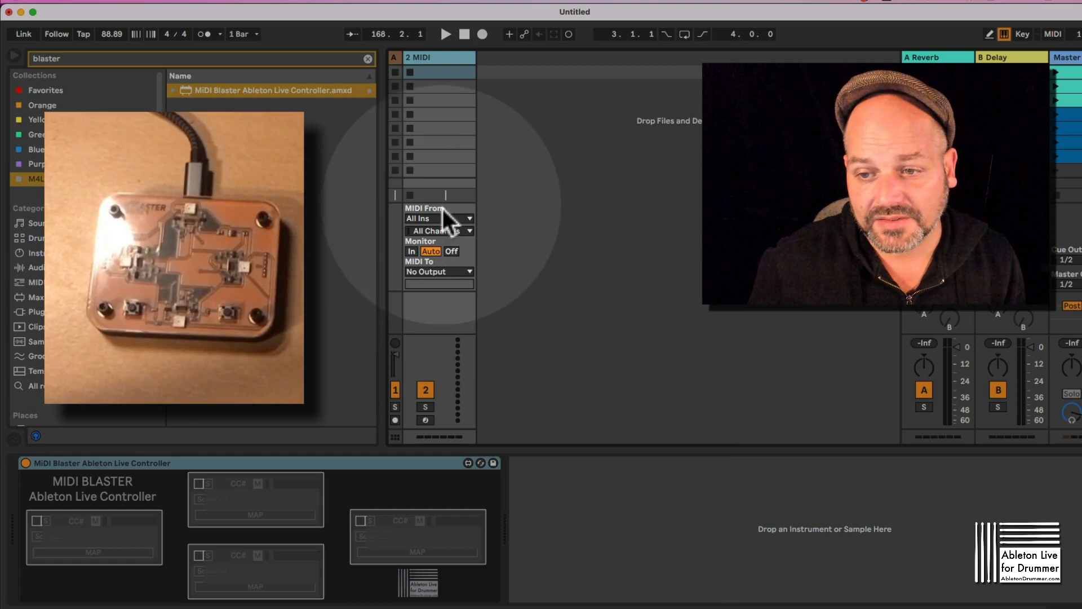
# Set track 2's MIDI From source to MIDI BLASTER 1.0
pyautogui.click(469, 218)
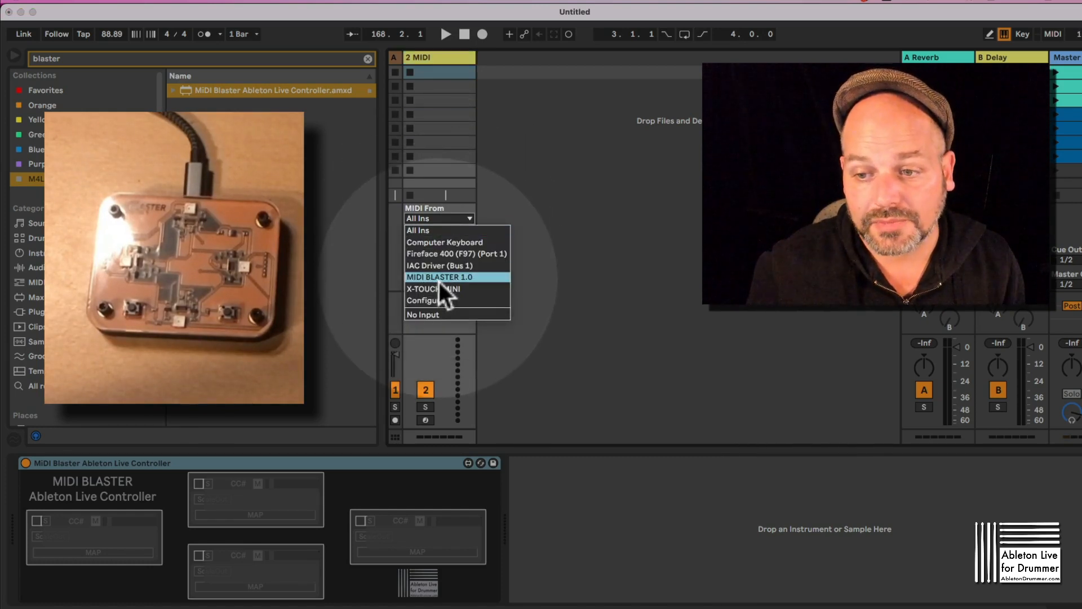
pyautogui.click(438, 277)
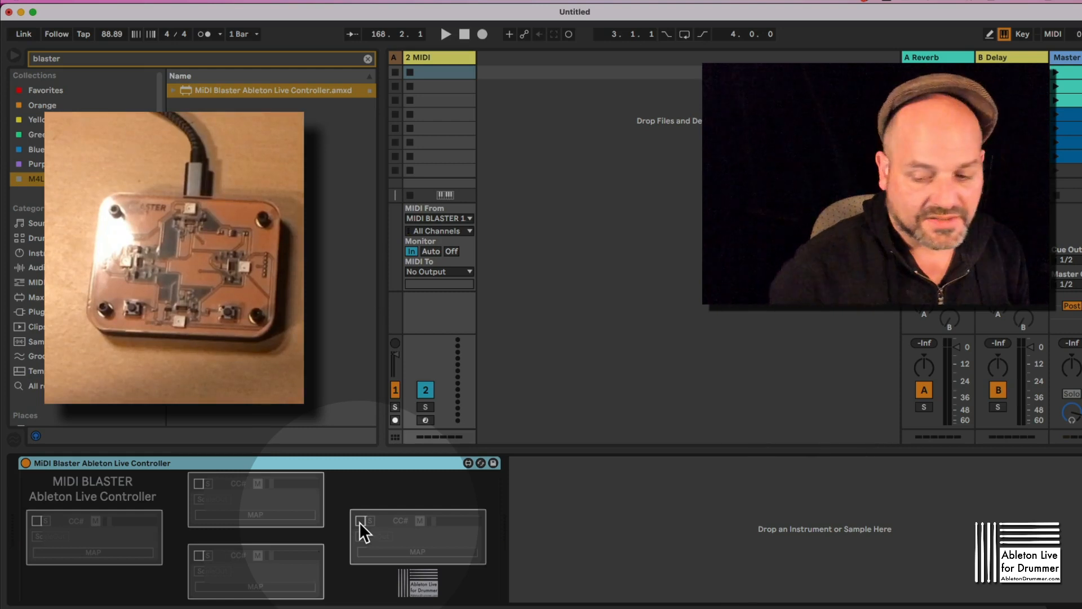
# Enable one of the MIDI Blaster device's sensor channels
pyautogui.click(359, 537)
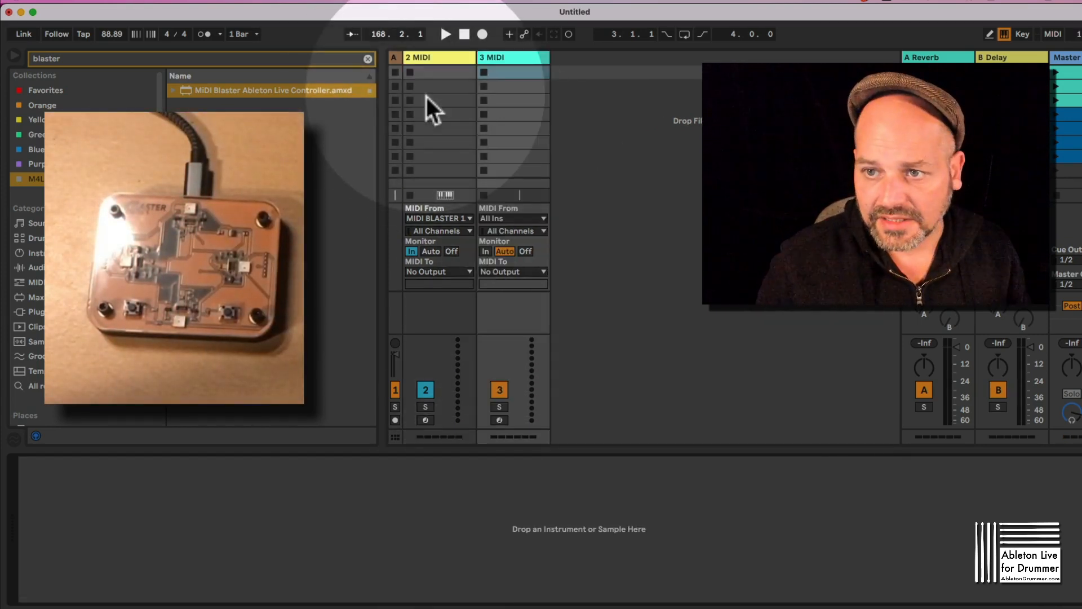
# Show the MIDI Blaster device and start mapping the sensor slot to a parameter
pyautogui.click(505, 57)
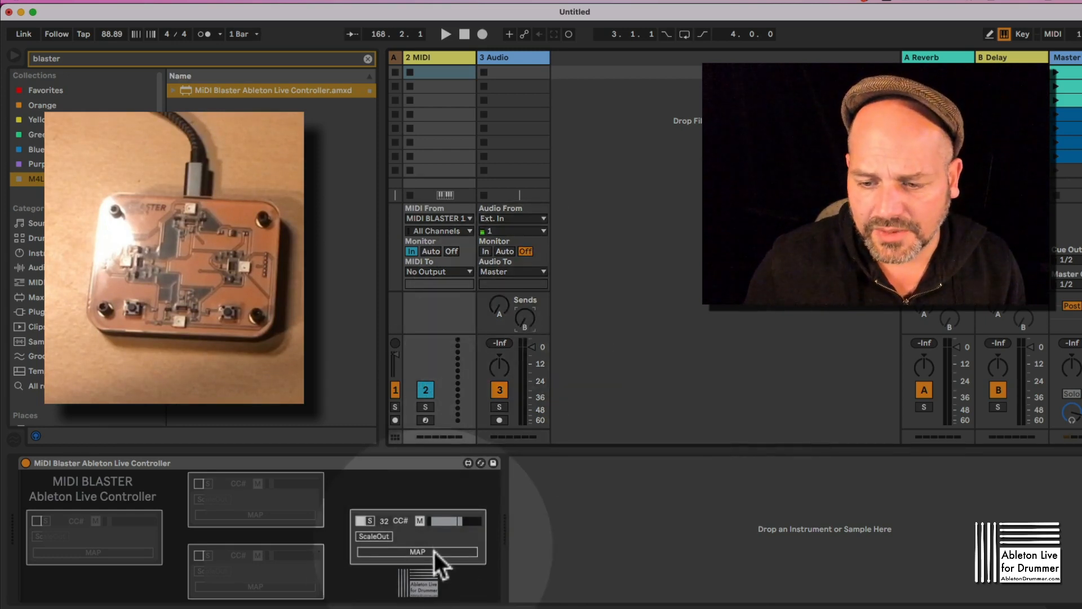
pyautogui.click(415, 552)
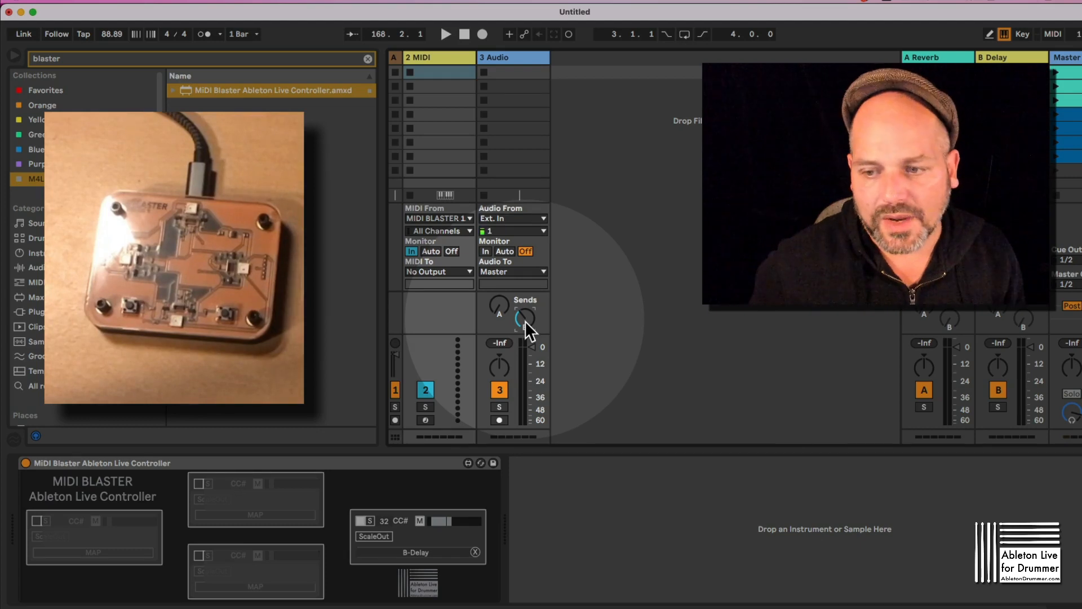
# Turn on ScaleOut for the CC 32 sensor slot controlling Send B
pyautogui.click(373, 537)
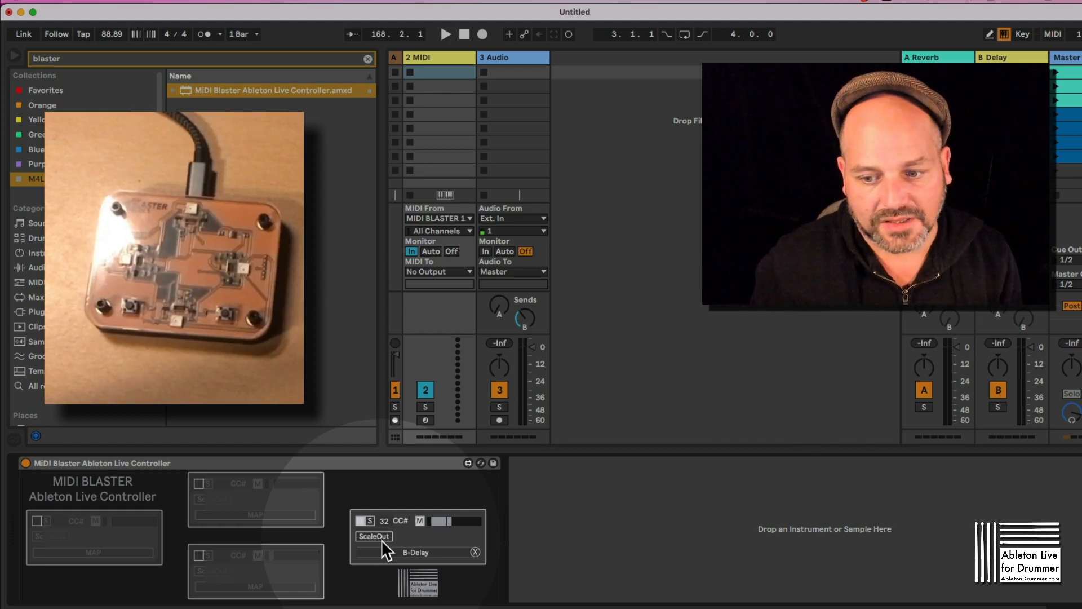
pyautogui.click(373, 537)
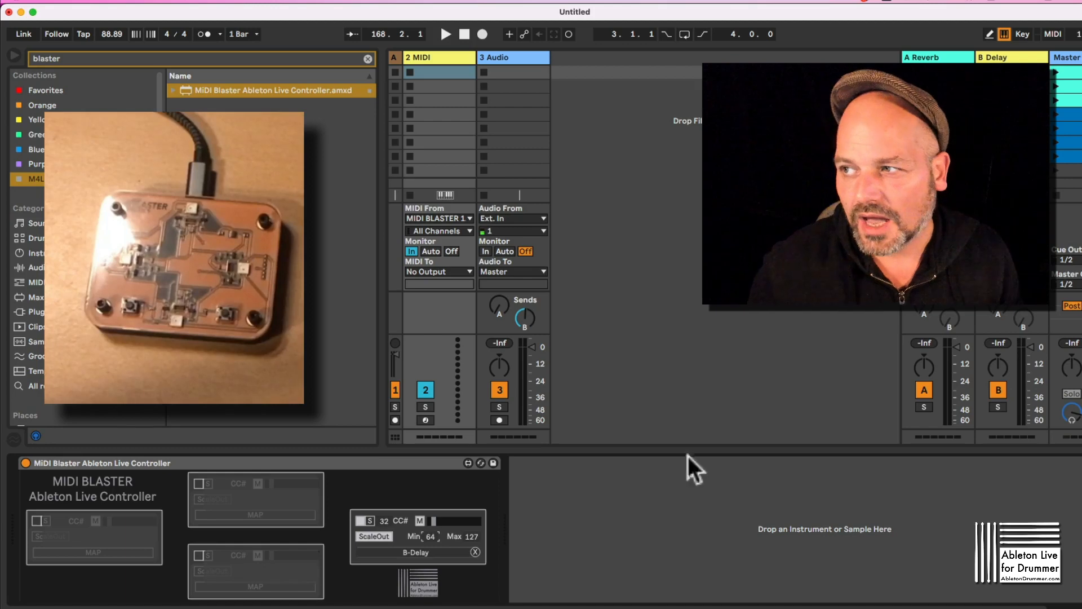
pyautogui.moveTo(1051, 35)
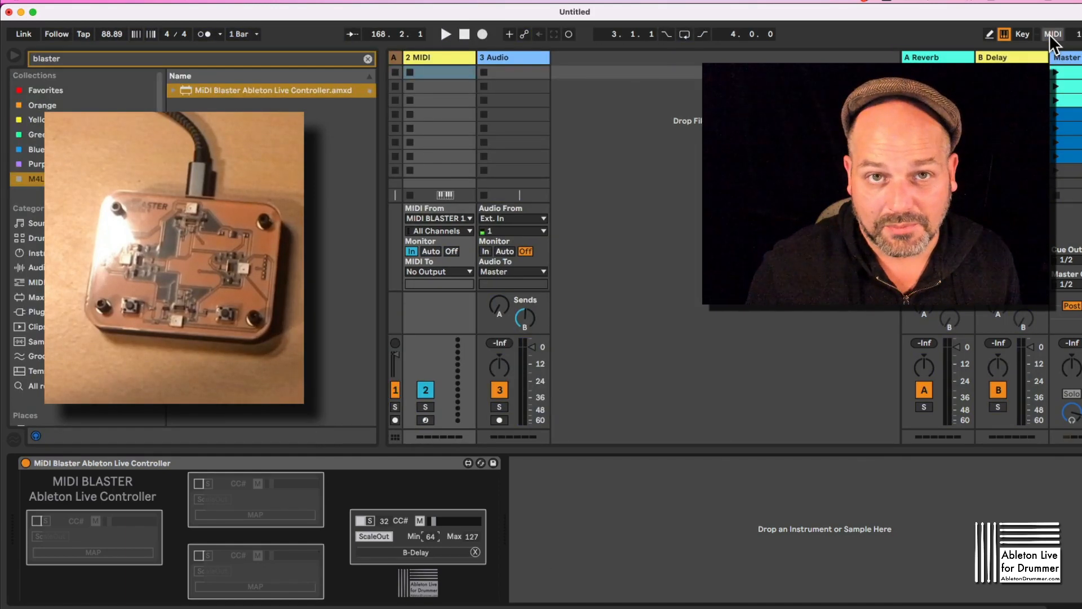